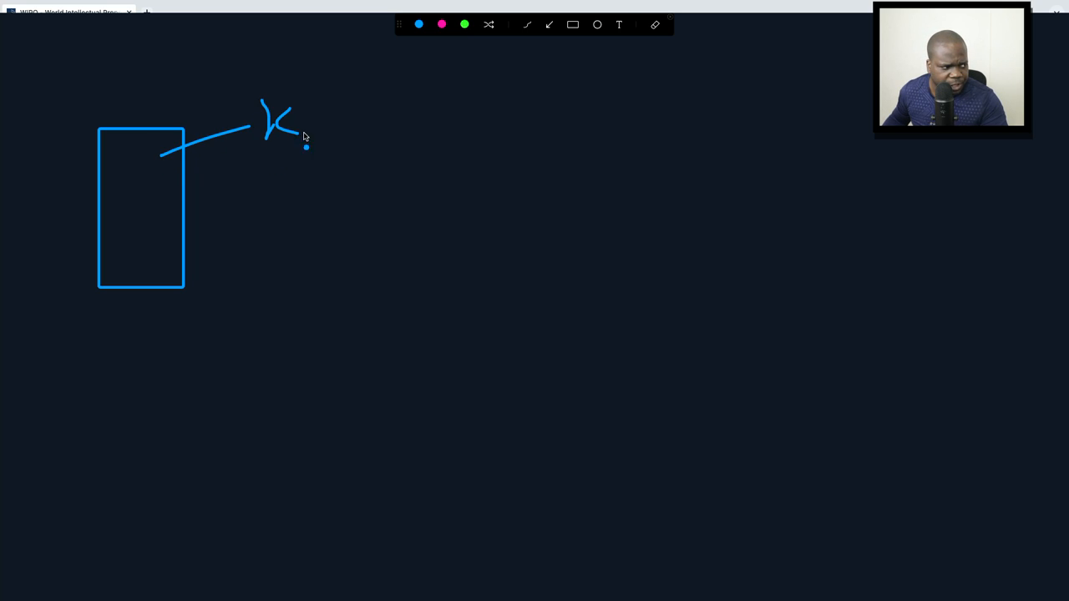
# Step: Finish the K, circle it, and draw two question marks after it
pyautogui.moveTo(334, 120); pyautogui.dragTo(375, 118)
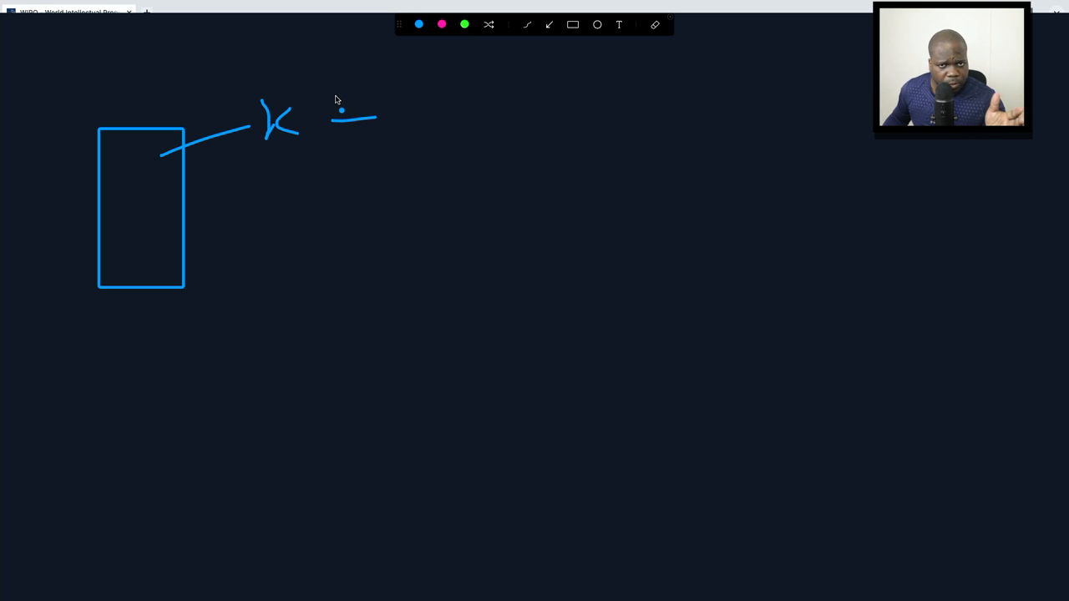
pyautogui.moveTo(349, 101)
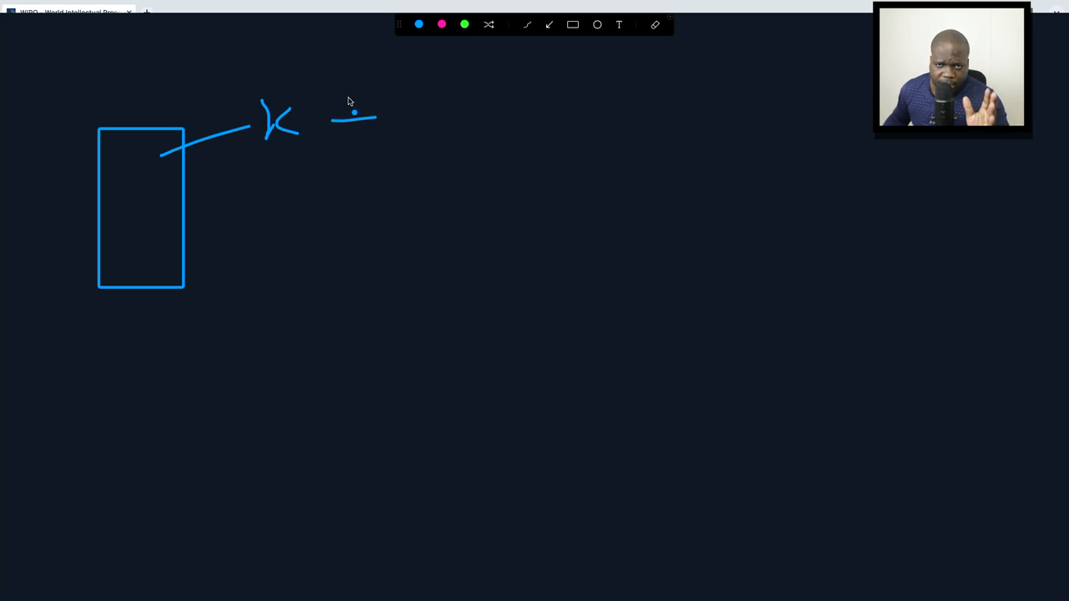
pyautogui.moveTo(340, 99)
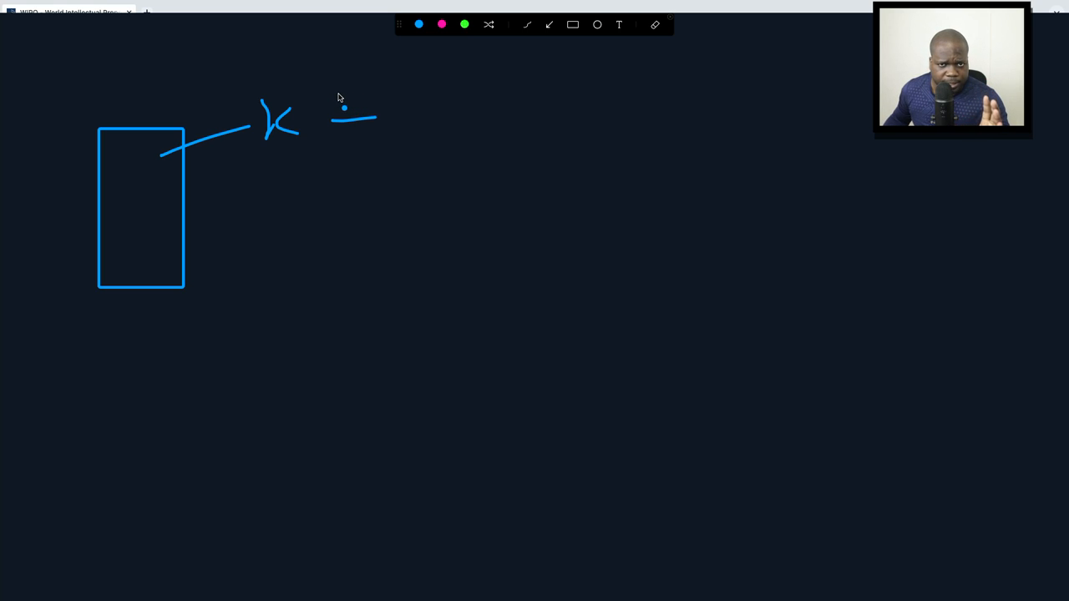
pyautogui.moveTo(349, 97)
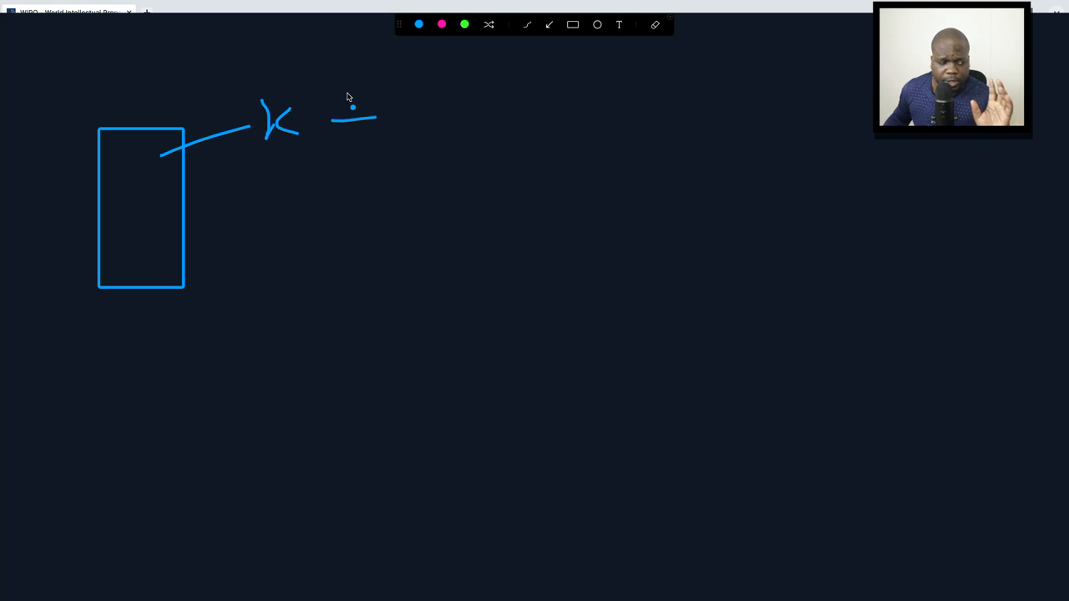
pyautogui.moveTo(344, 99)
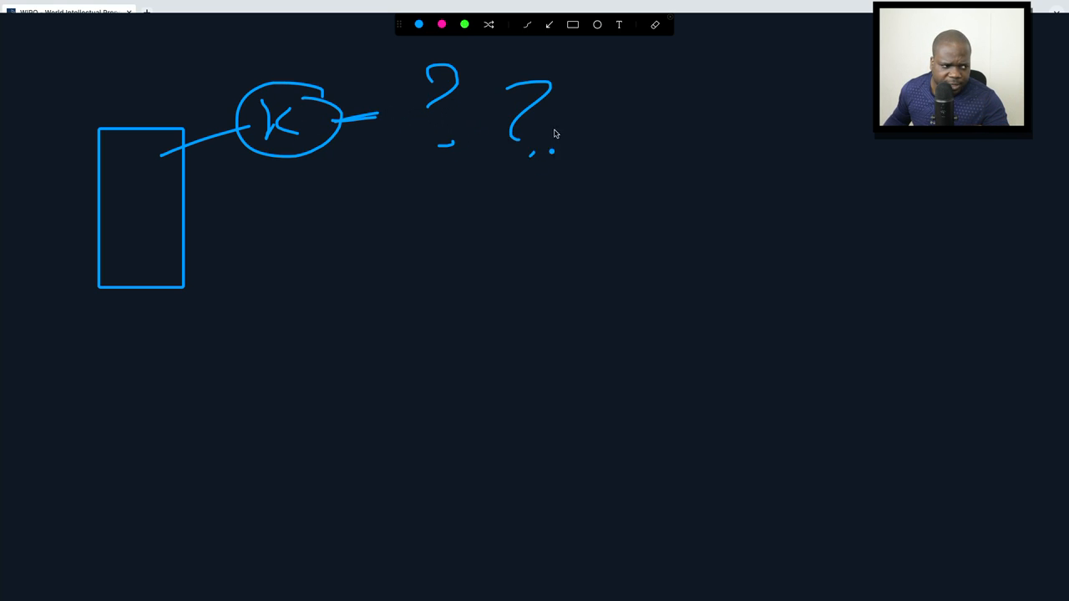
pyautogui.moveTo(610, 96); pyautogui.dragTo(617, 184)
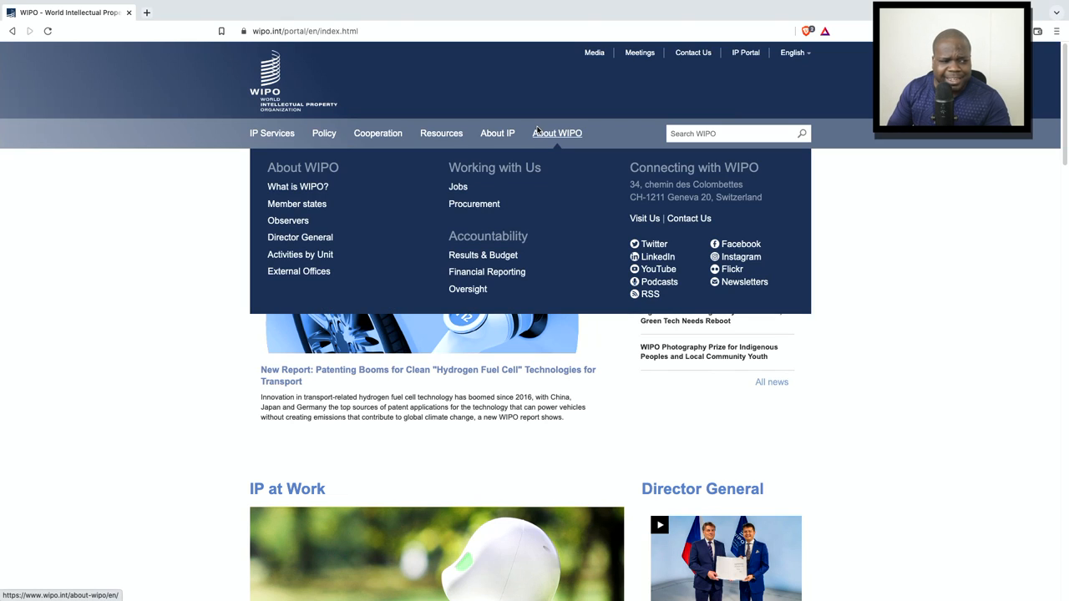
pyautogui.moveTo(559, 119)
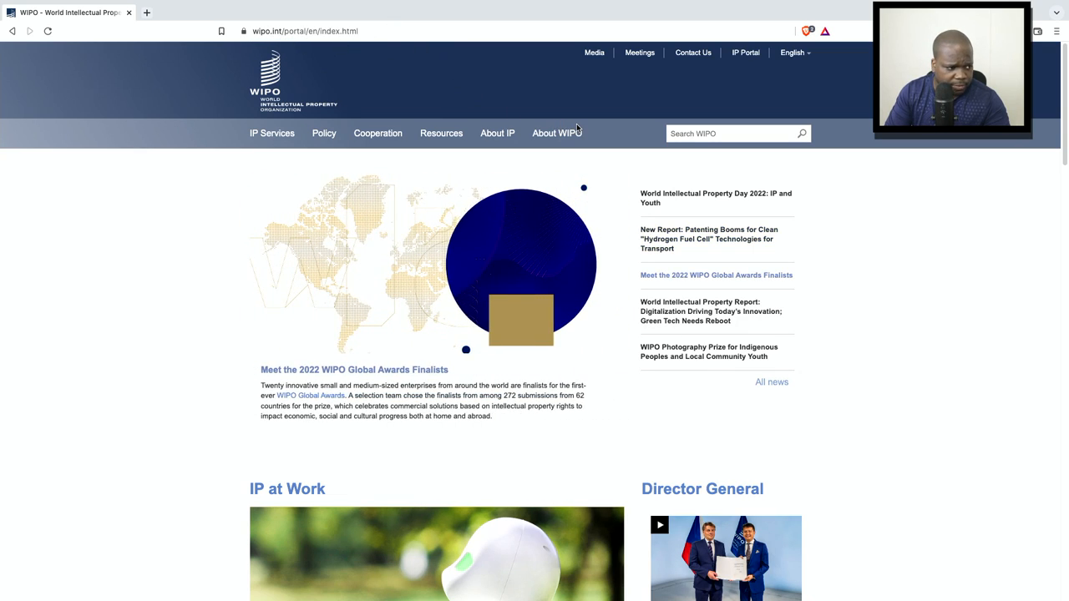
# Step: Open Member states from the About WIPO menu and browse the 193-country list
pyautogui.click(557, 132)
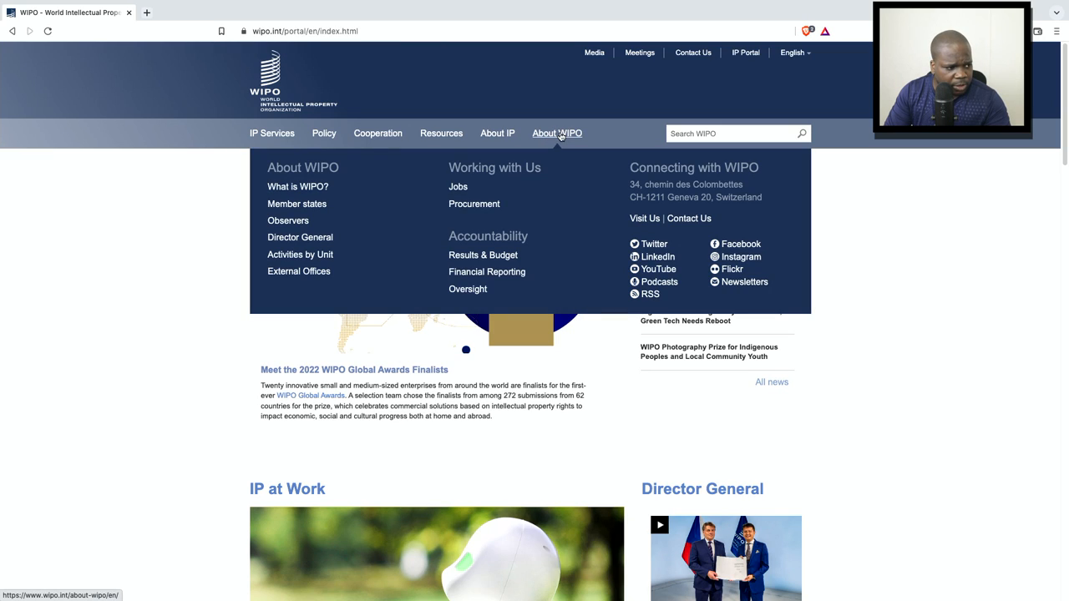
pyautogui.click(297, 204)
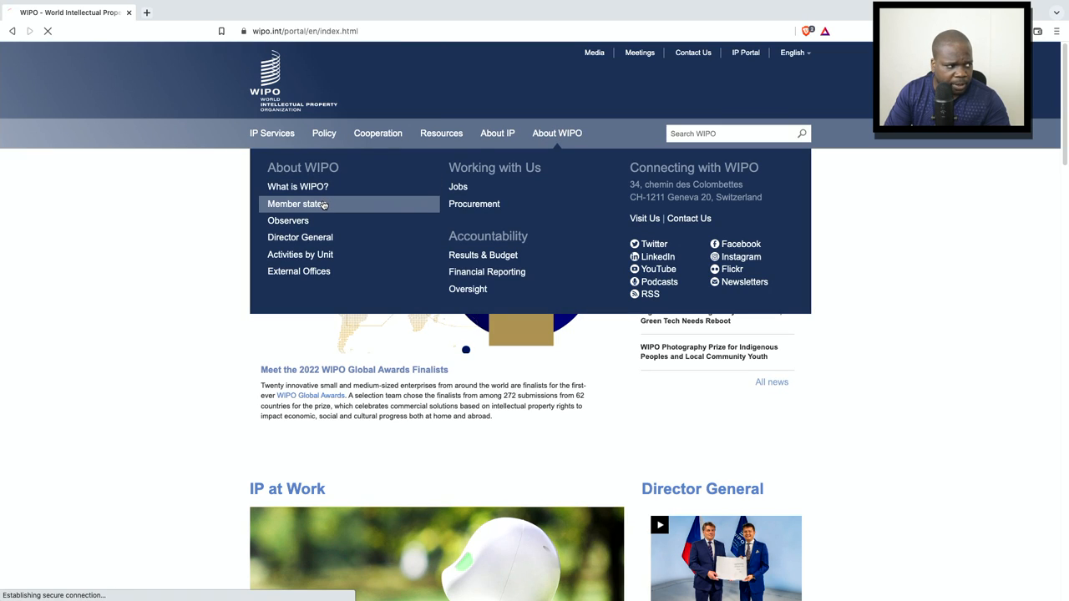
pyautogui.click(296, 204)
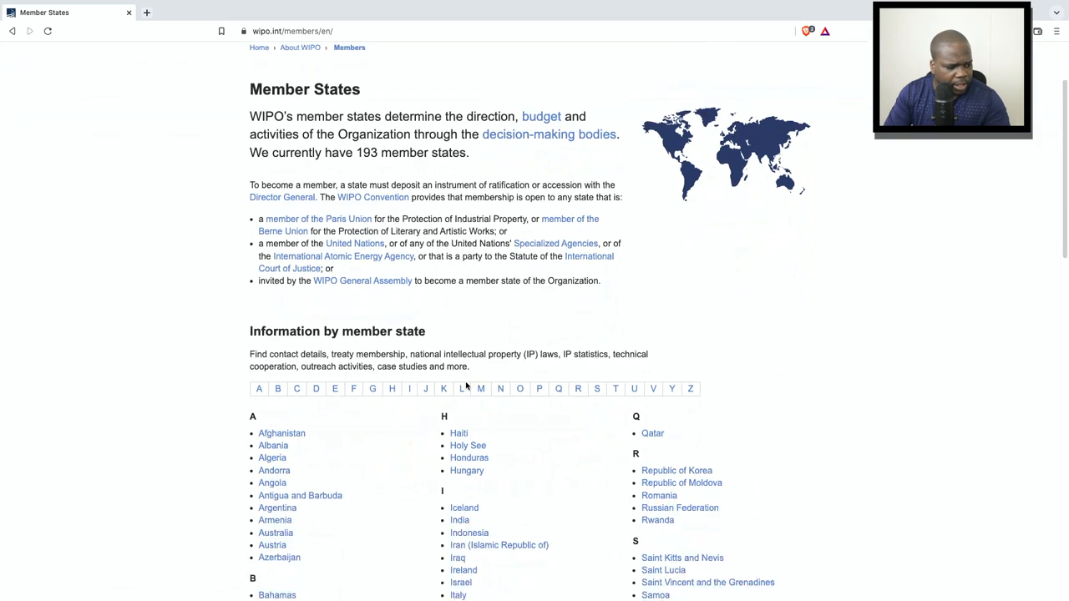
pyautogui.scroll(-3)
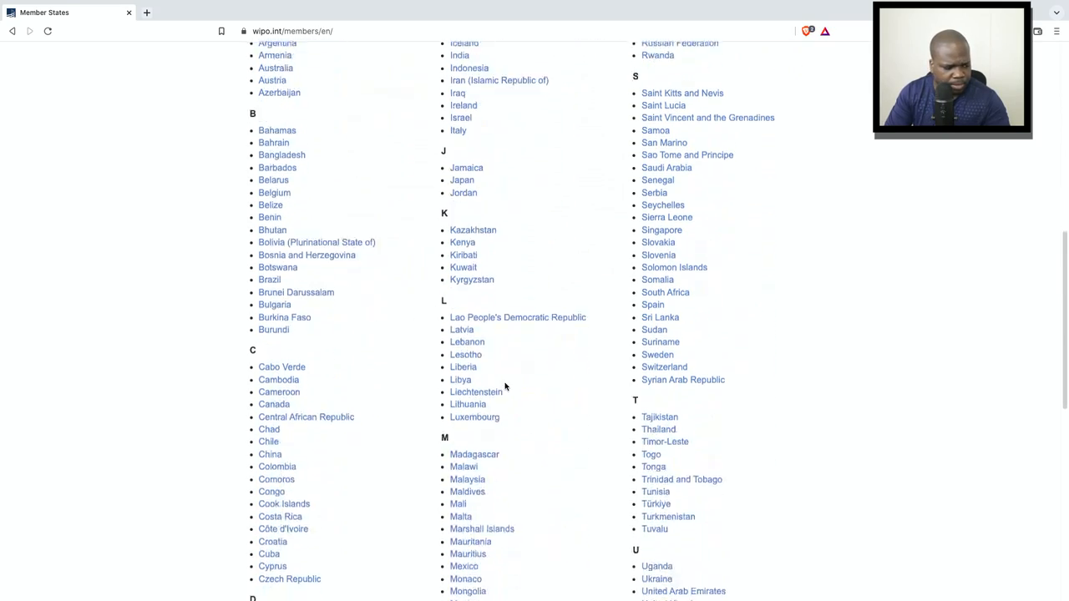
pyautogui.scroll(3)
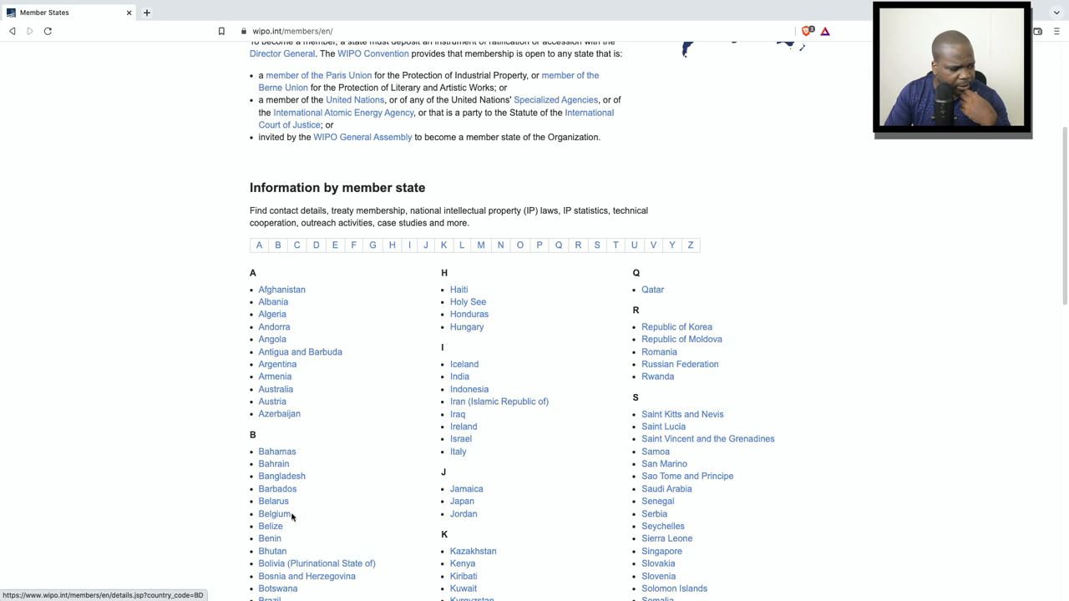
# Step: Open Belgium's member page and scroll through its contact and legal details
pyautogui.click(274, 513)
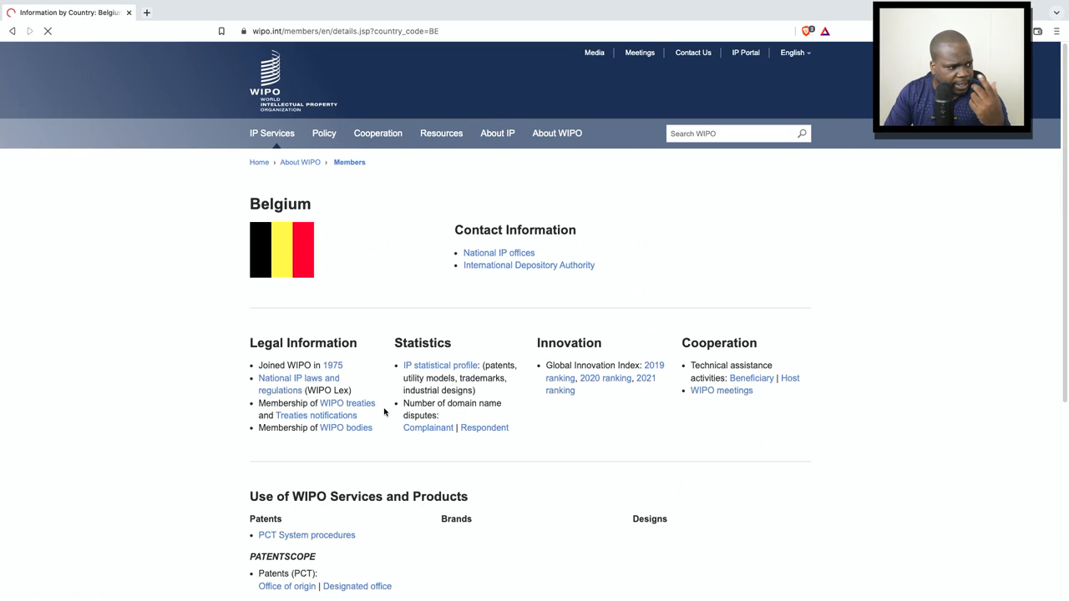
pyautogui.scroll(-3)
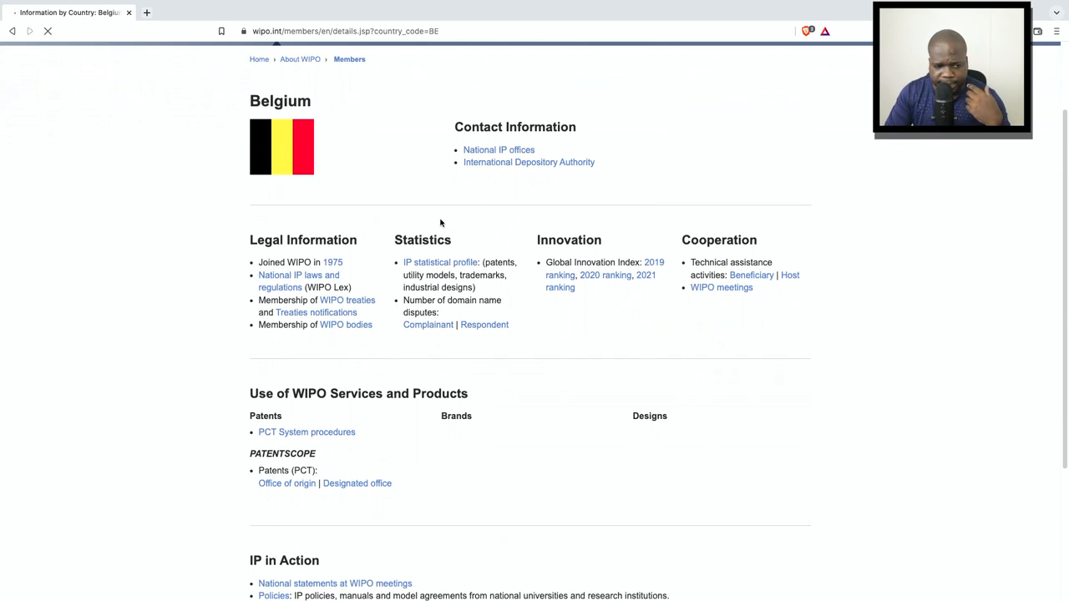
pyautogui.moveTo(446, 221)
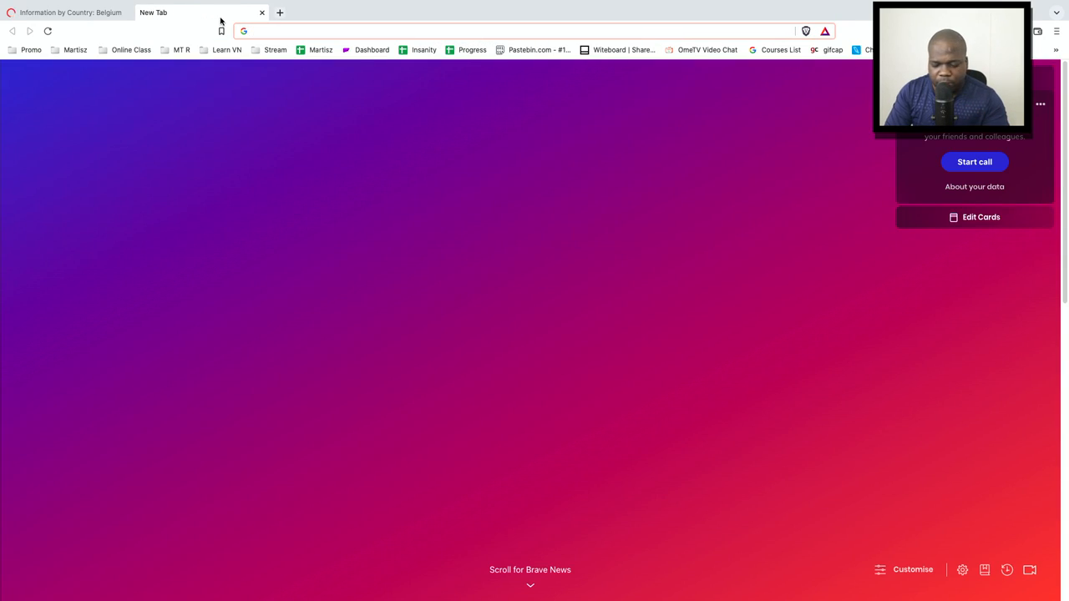
# Step: Google 'directory of intellectual property offices' from the 'di' suggestion
pyautogui.write('google.com')
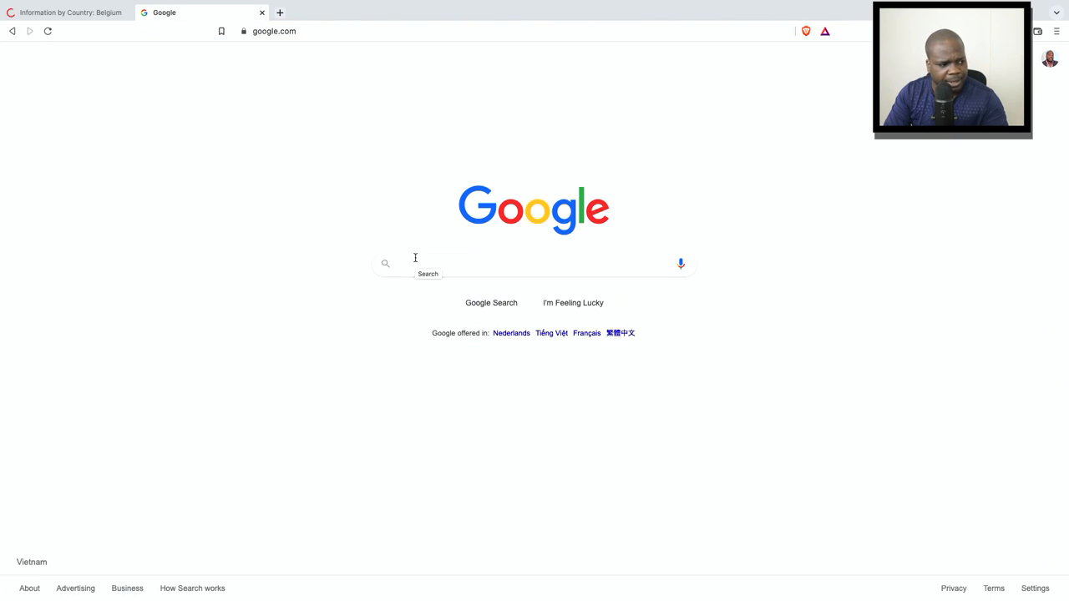
pyautogui.click(534, 263)
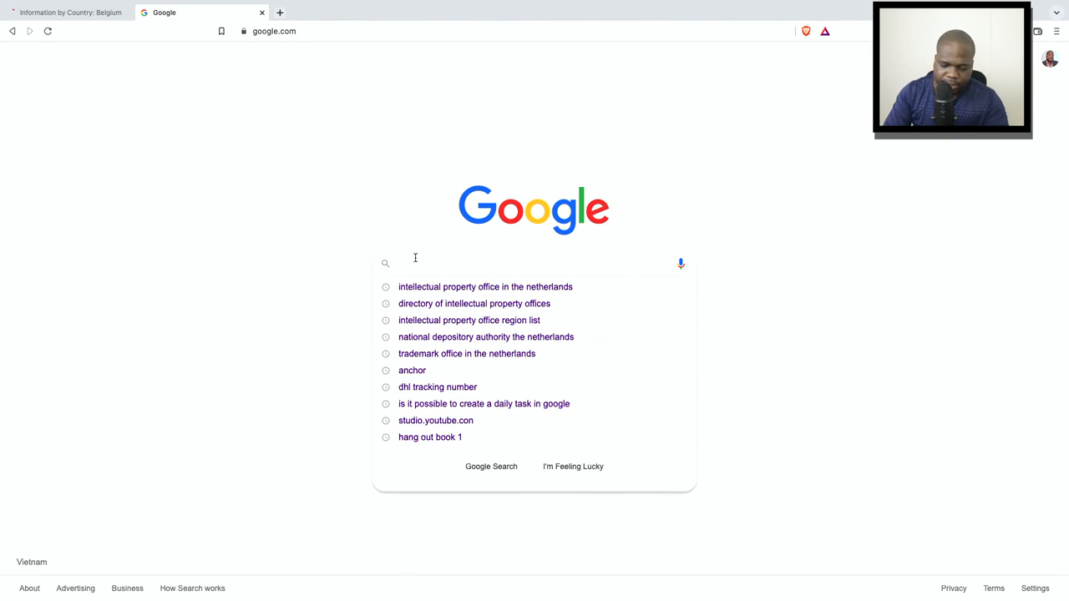
pyautogui.write('di')
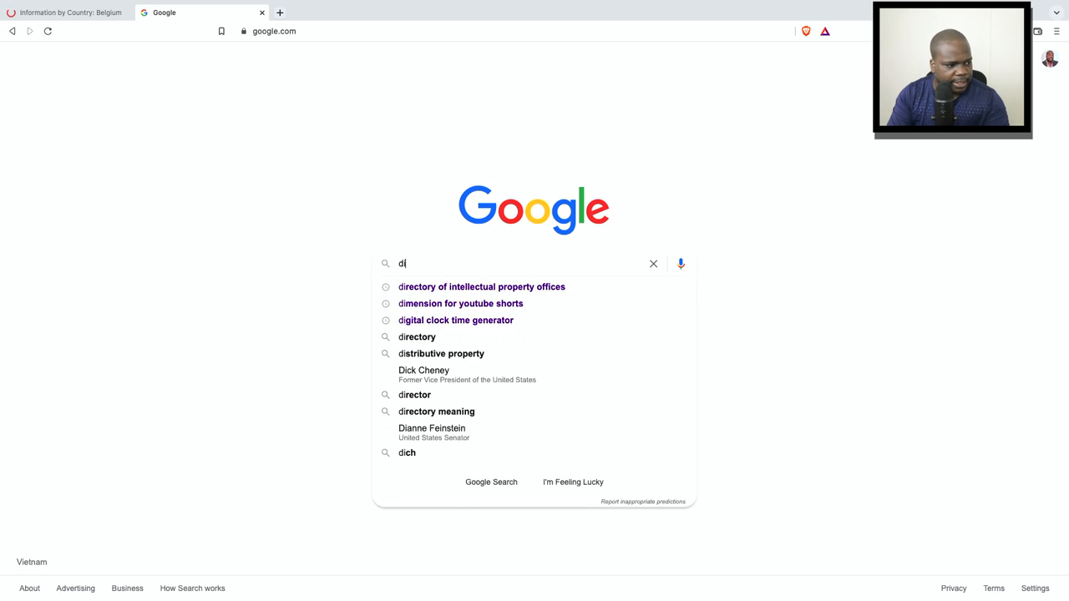
pyautogui.click(481, 286)
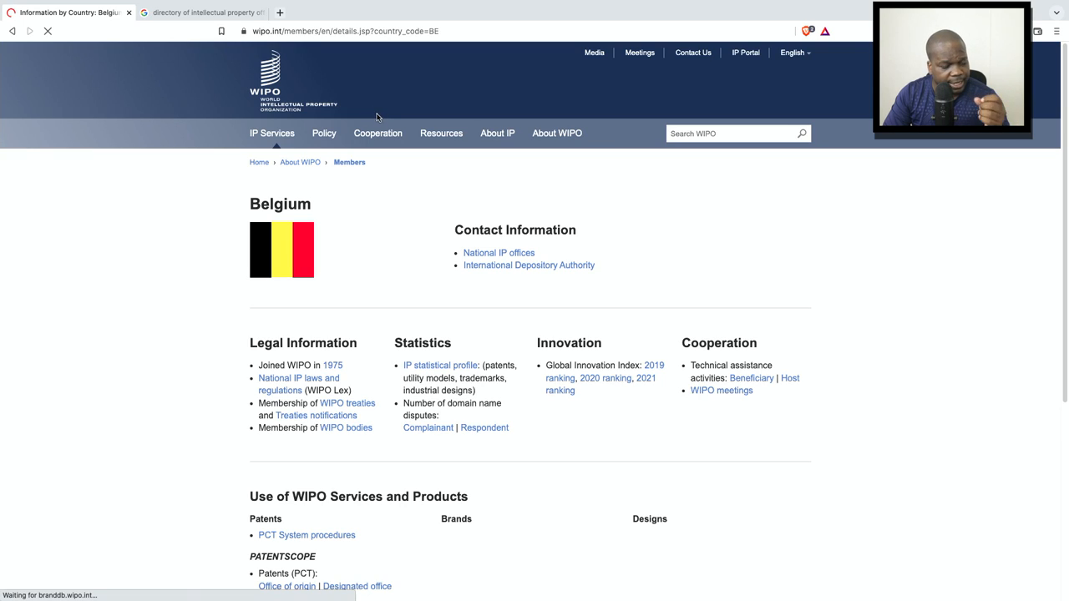
pyautogui.moveTo(331, 102)
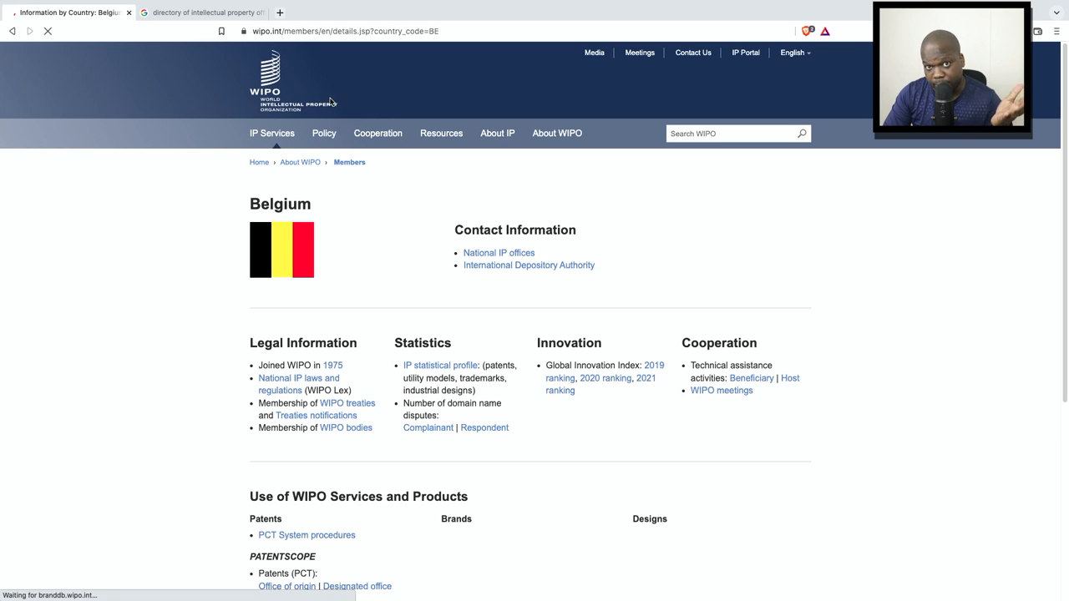
# Step: Open the 'Directory of Intellectual Property Offices - WIPO' search result
pyautogui.click(201, 12)
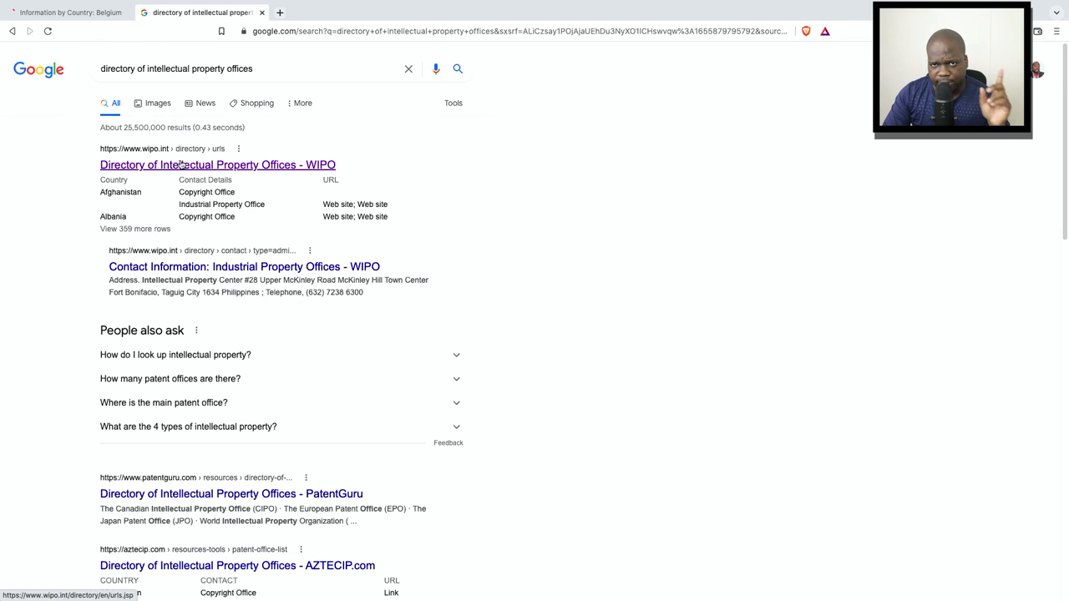
pyautogui.click(217, 164)
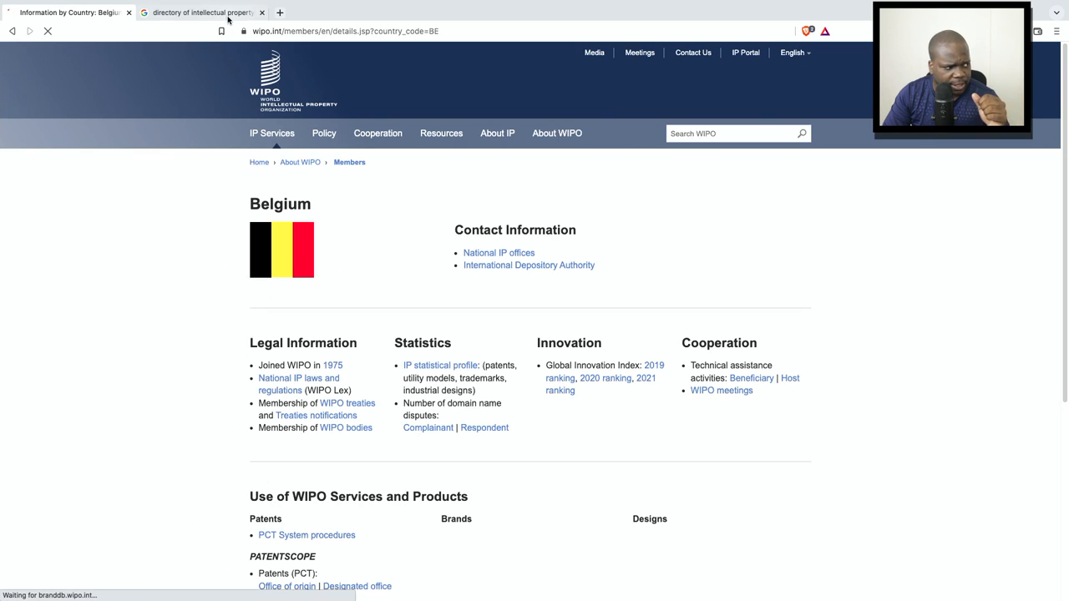
pyautogui.click(201, 12)
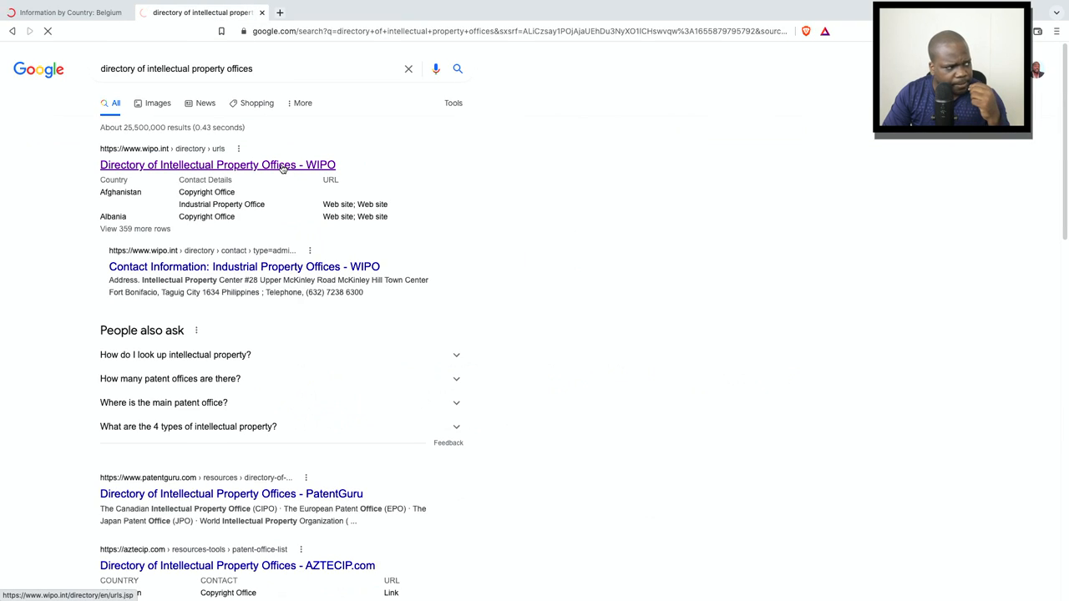
pyautogui.click(218, 164)
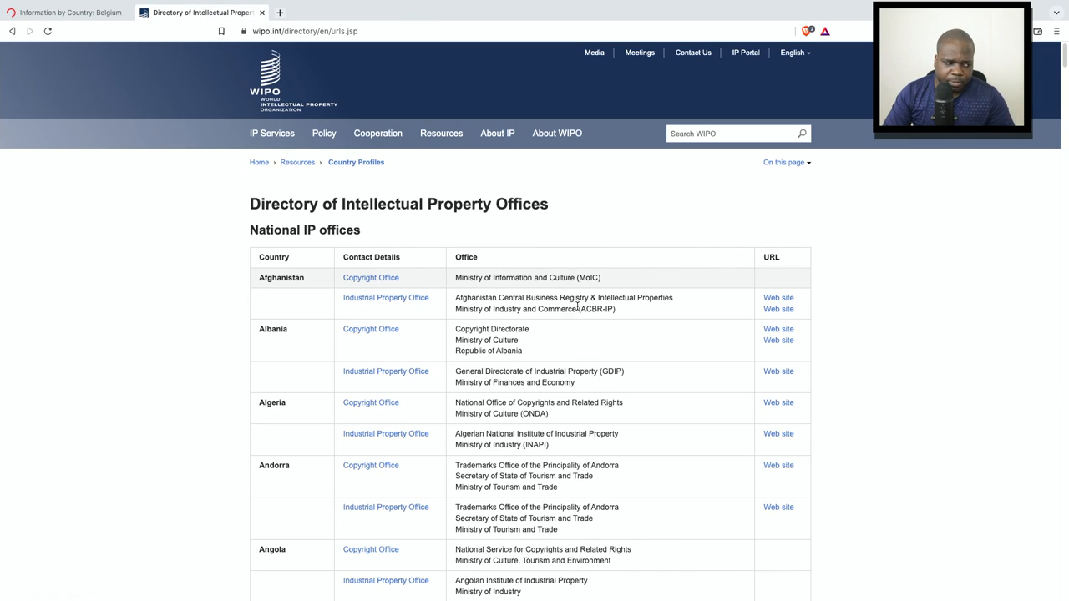
# Step: Scroll the National IP offices table to Belgium's OPRI entry
pyautogui.scroll(-3)
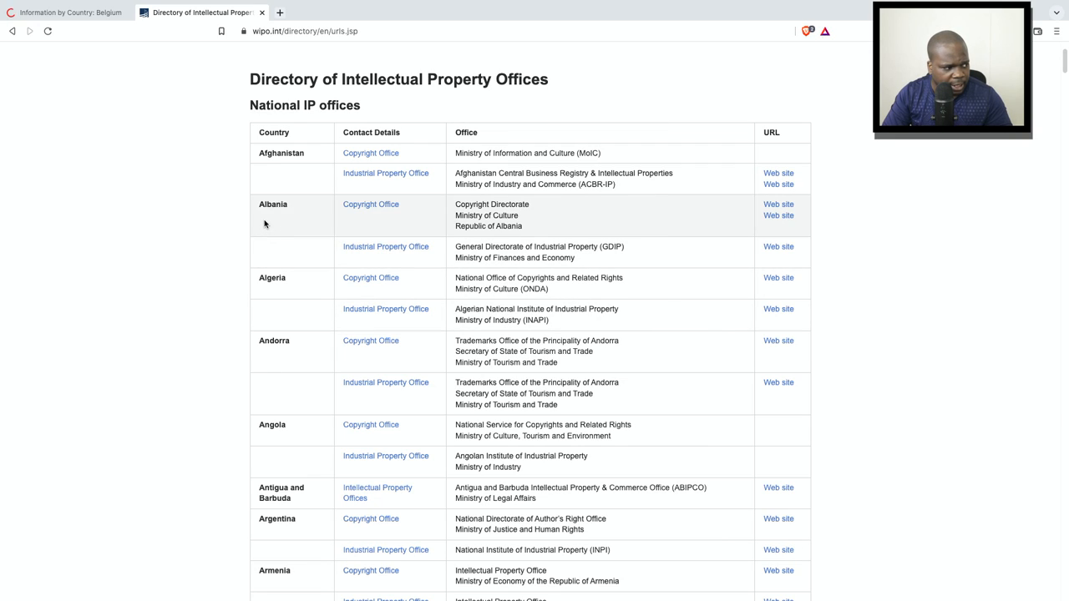
pyautogui.moveTo(396, 218)
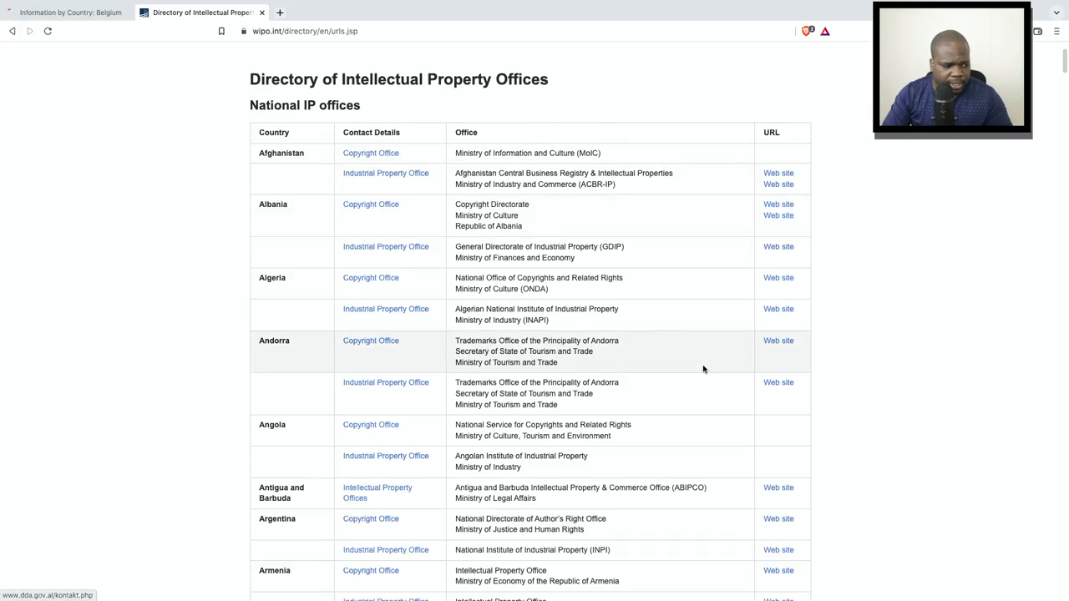
pyautogui.scroll(-3)
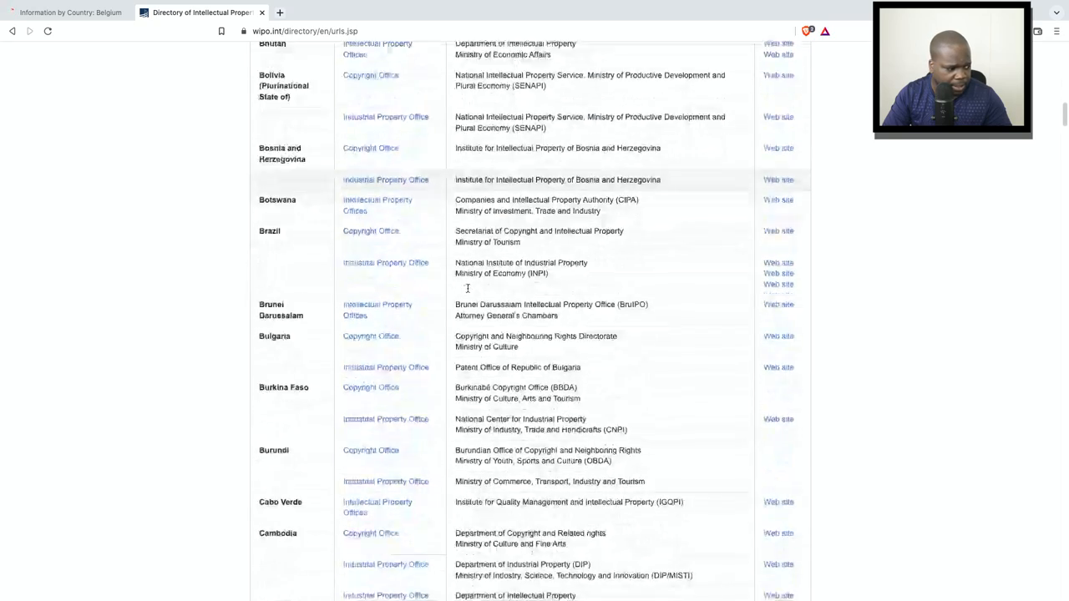
pyautogui.scroll(-3)
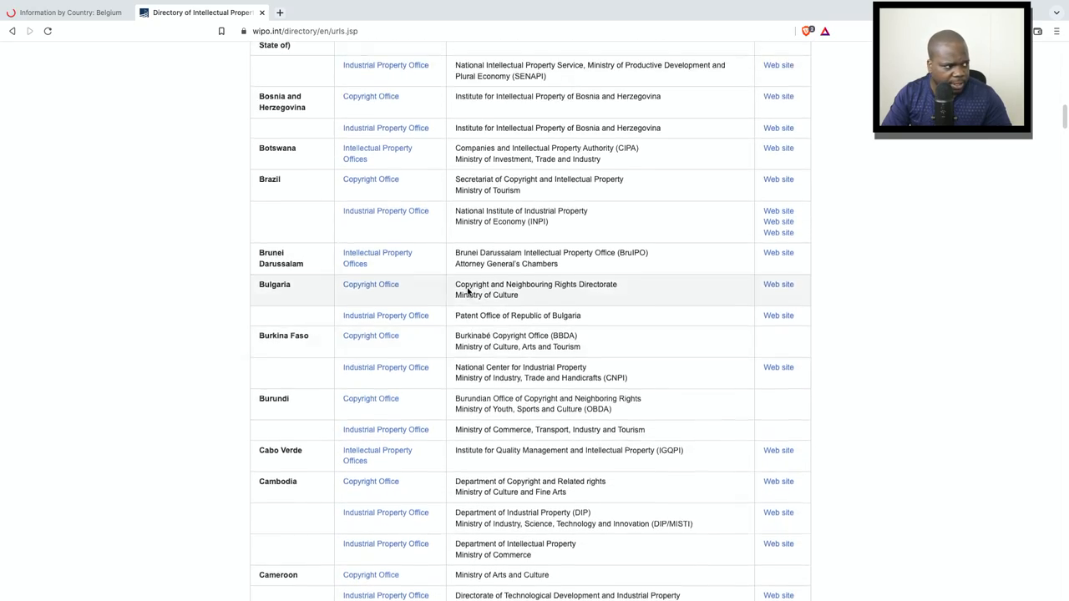
pyautogui.scroll(3)
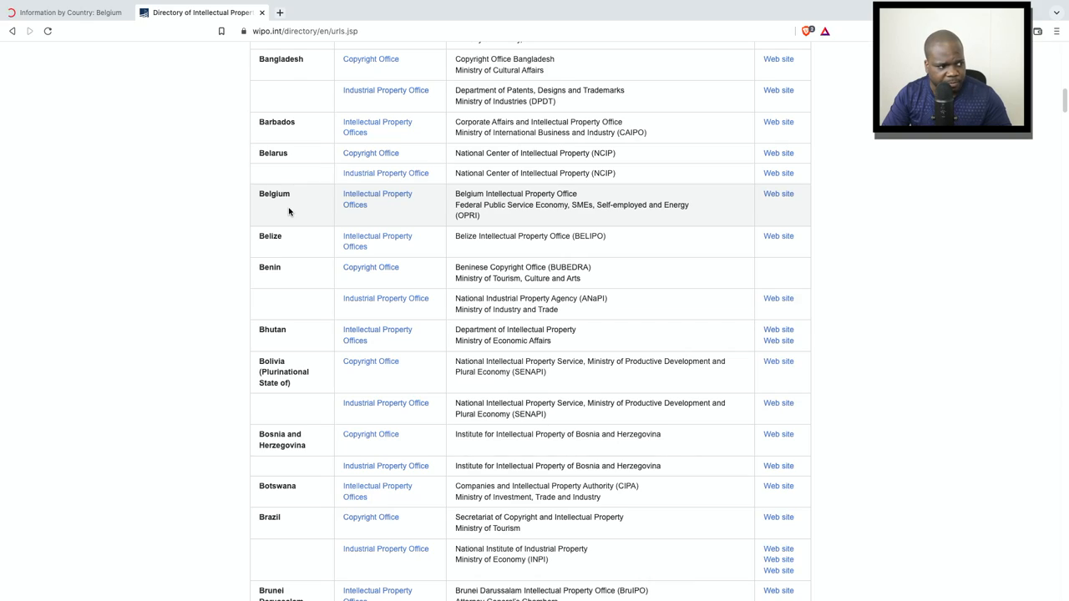
pyautogui.moveTo(537, 228)
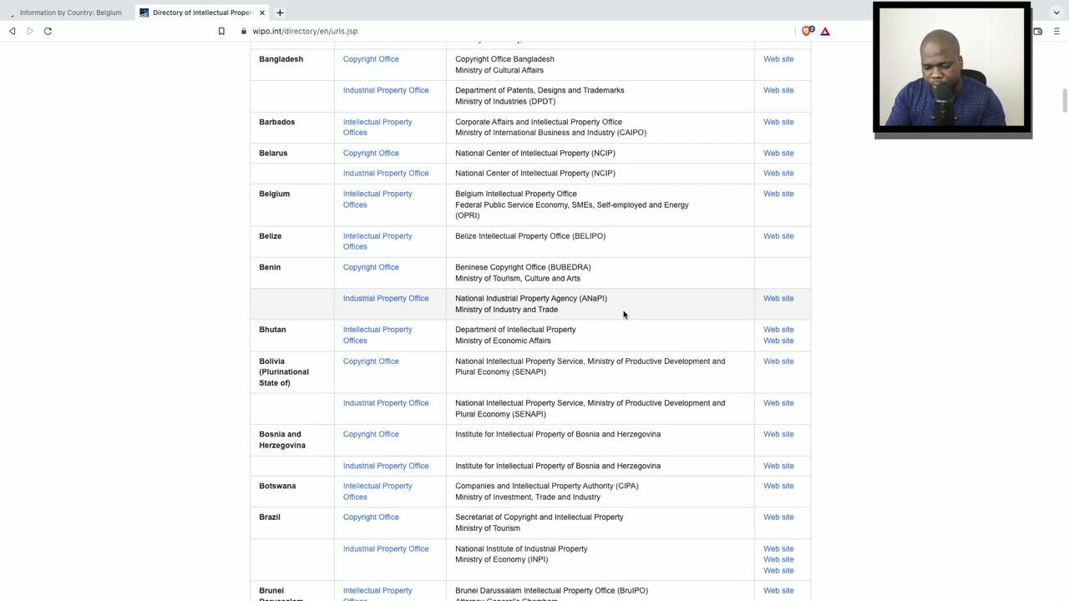
# Step: Find 'nether' on the page to highlight the Netherlands Patent Office entries
pyautogui.press('ctrl+f')
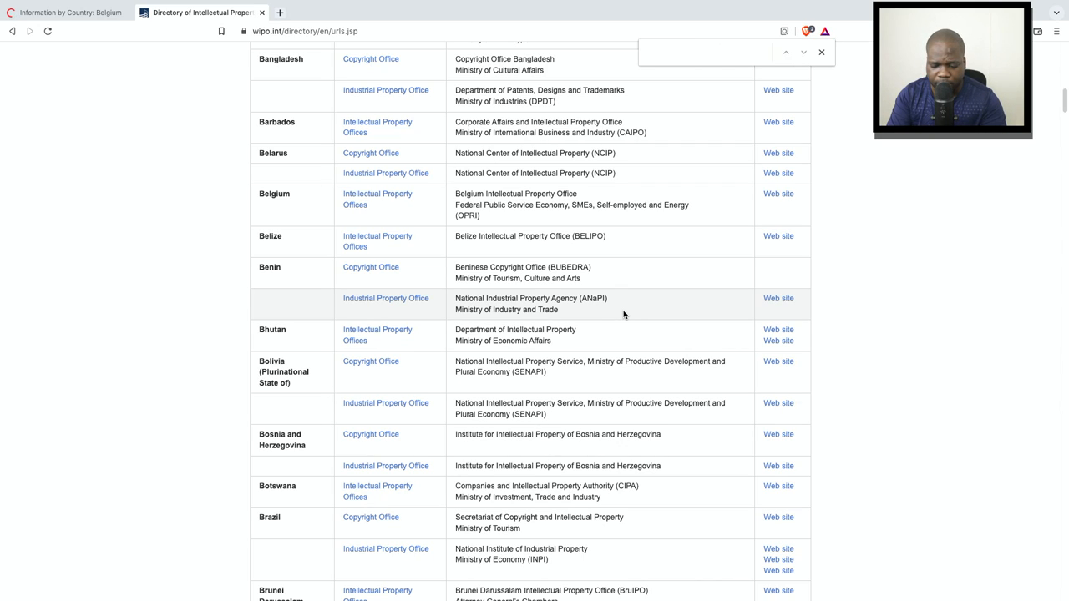
pyautogui.write('nether')
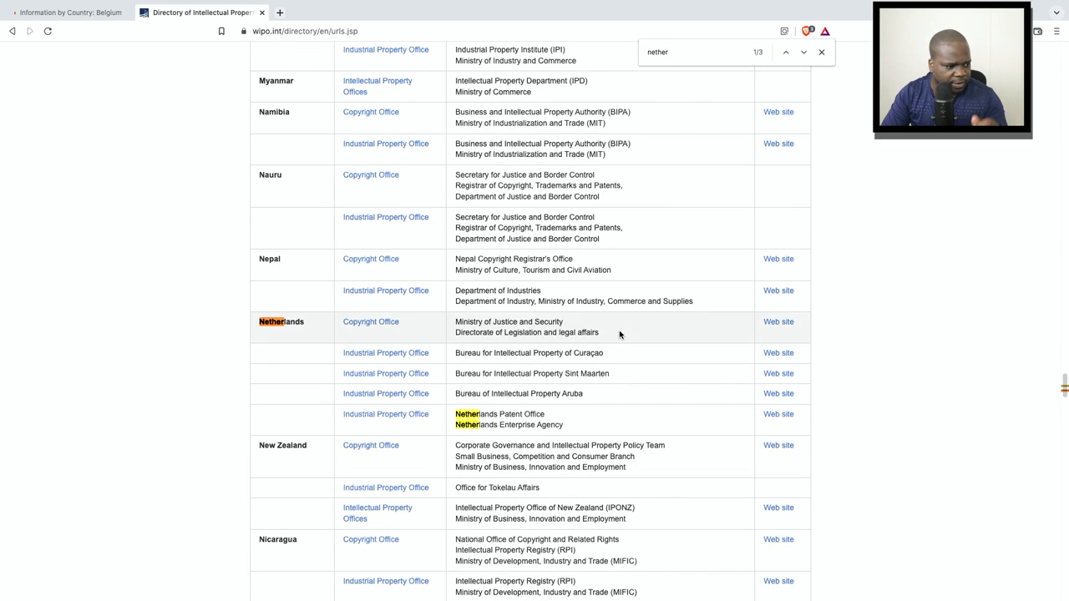
pyautogui.moveTo(386, 352)
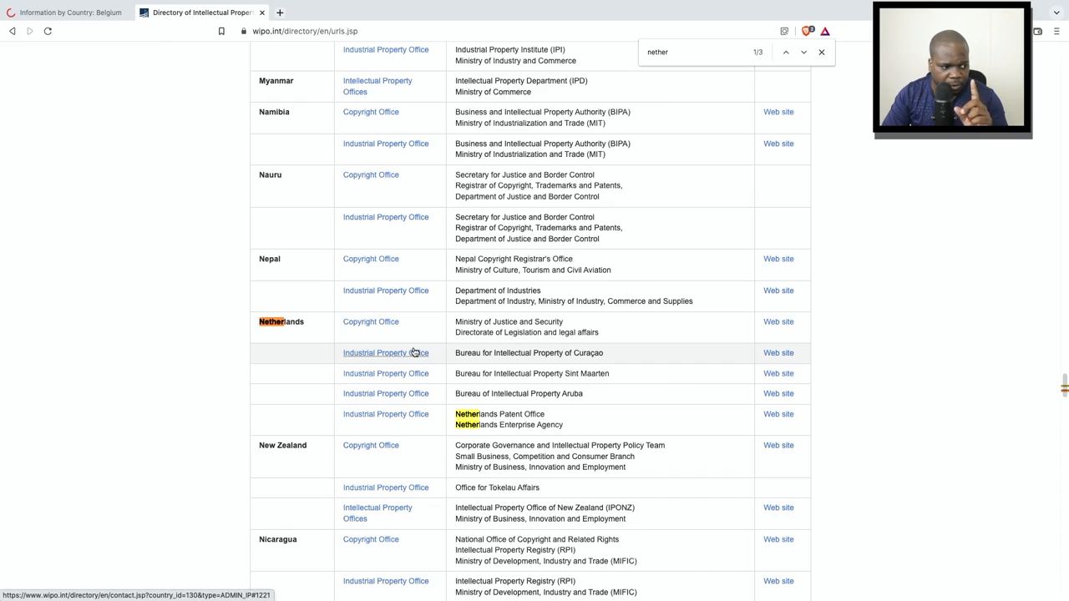
pyautogui.moveTo(458, 363)
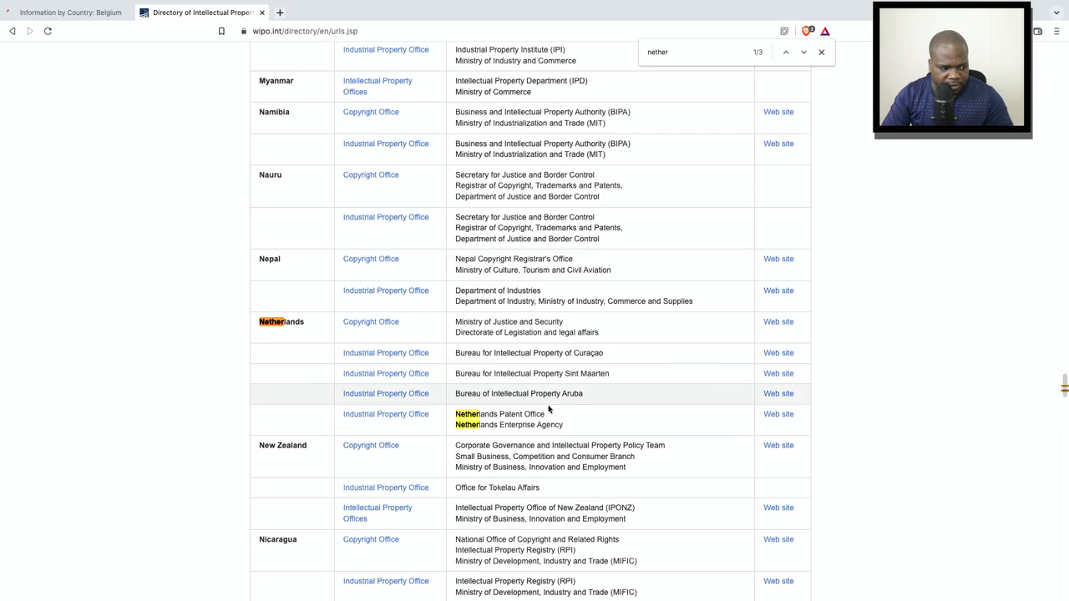
pyautogui.moveTo(559, 390)
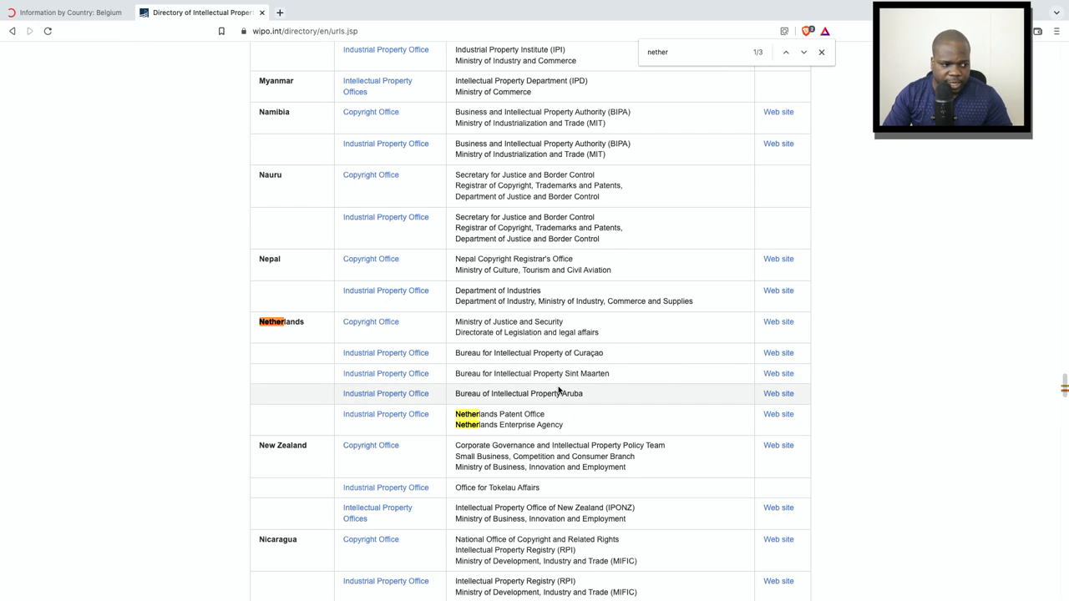